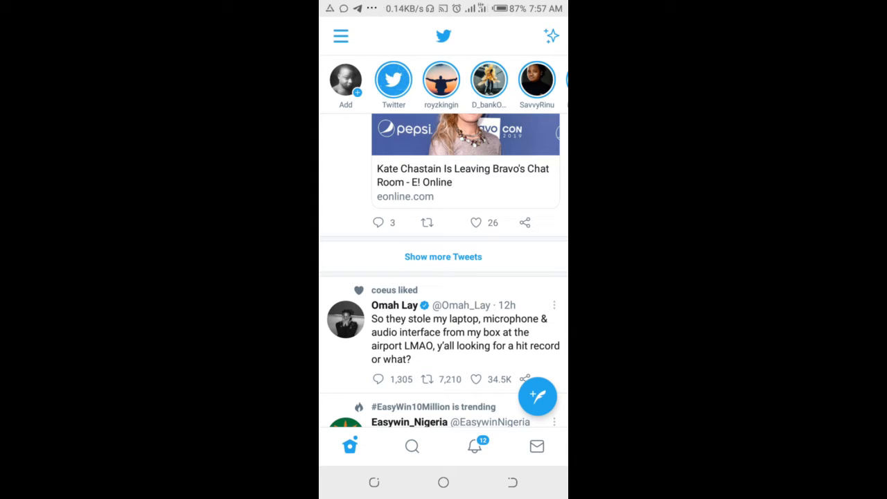
# - Go from the main navigation menu to Settings and privacy's content preferences
pyautogui.scroll(-3)
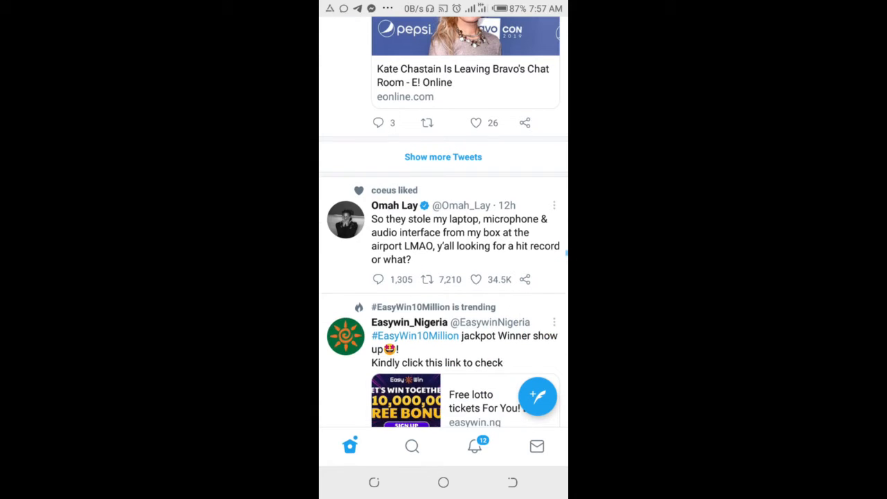
pyautogui.scroll(-3)
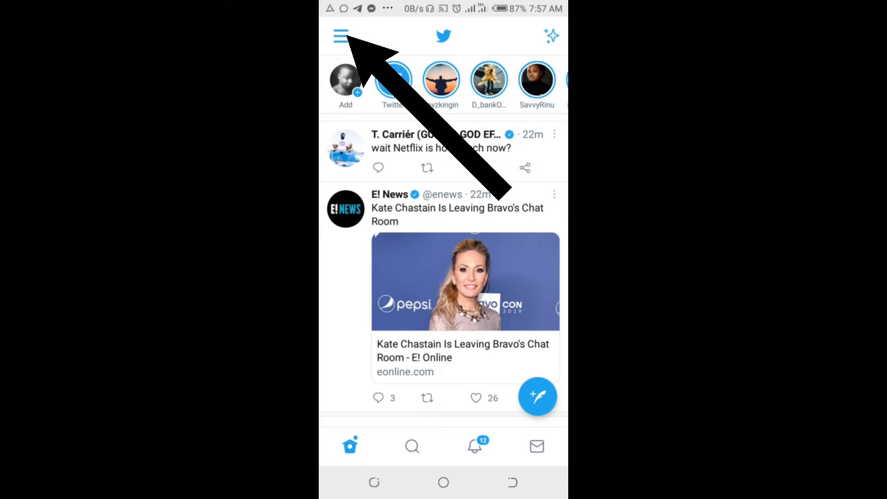
pyautogui.click(339, 35)
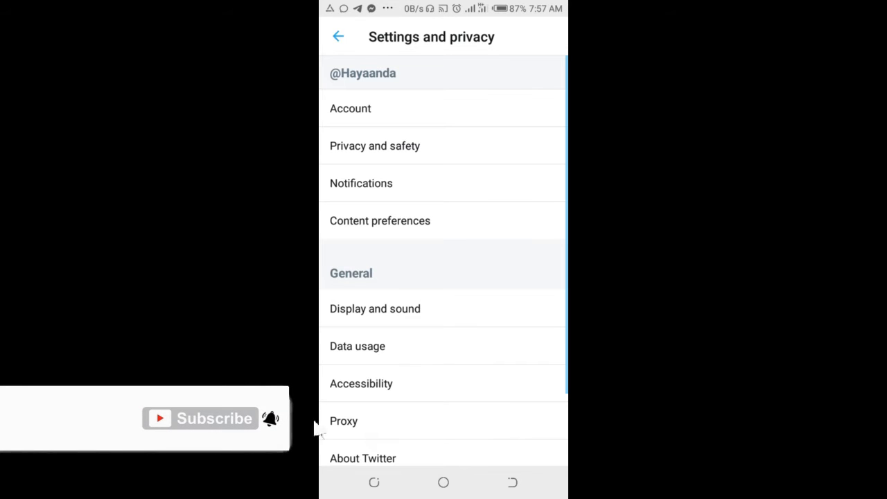
pyautogui.click(380, 221)
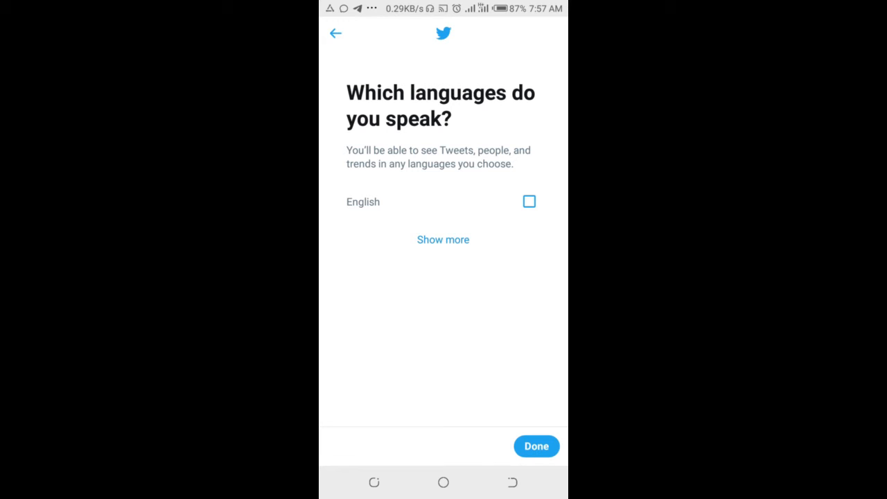
# - Expand the full language list and tick English, leaving Turkish unchecked
pyautogui.click(443, 239)
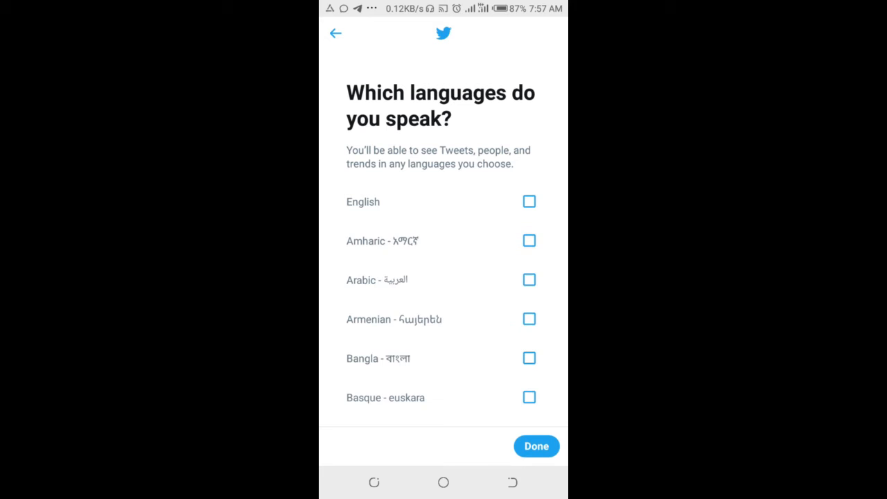
pyautogui.scroll(-3)
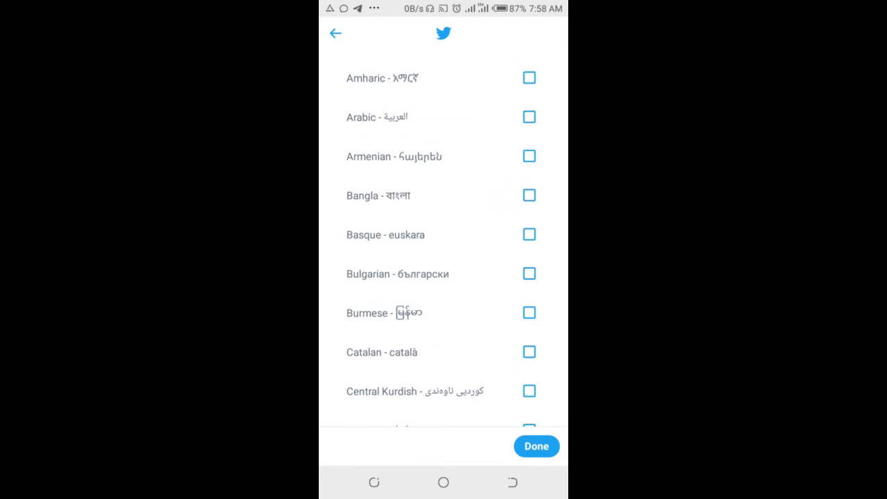
pyautogui.scroll(-3)
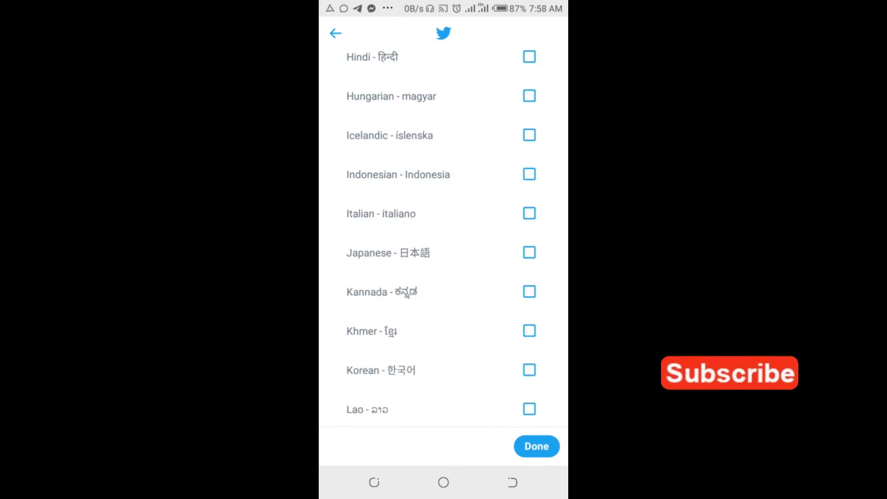
pyautogui.scroll(-3)
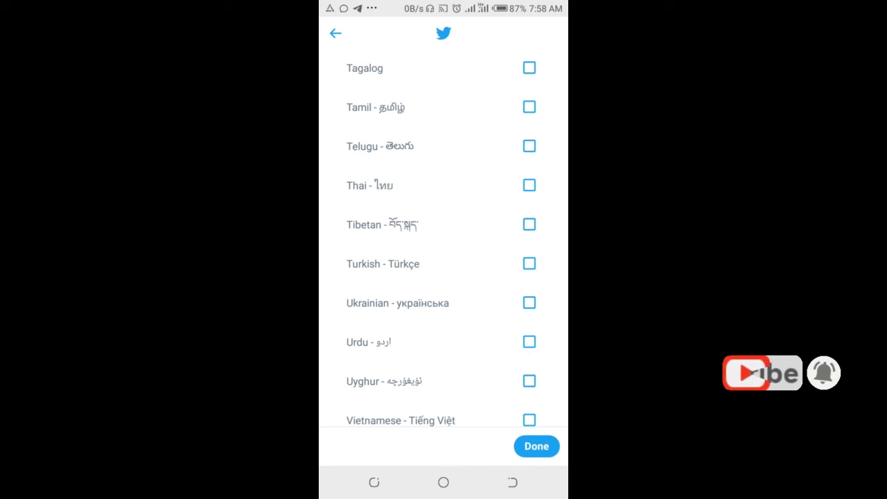
pyautogui.click(529, 263)
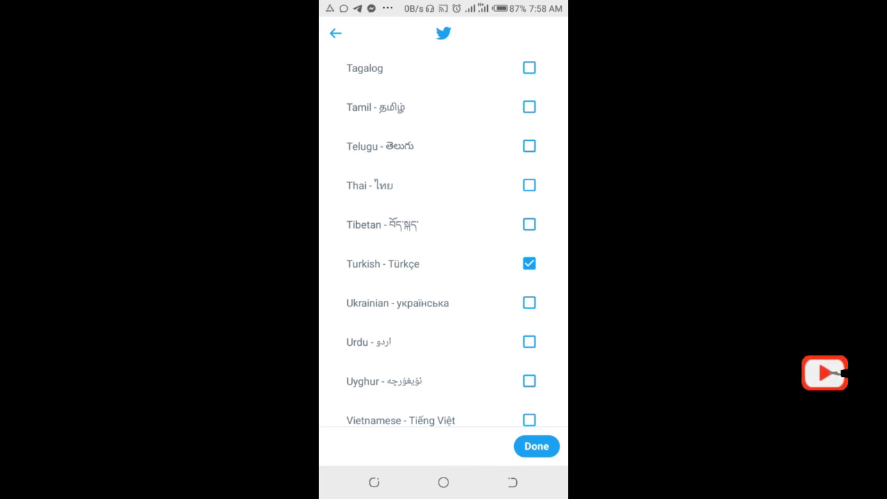
pyautogui.click(529, 263)
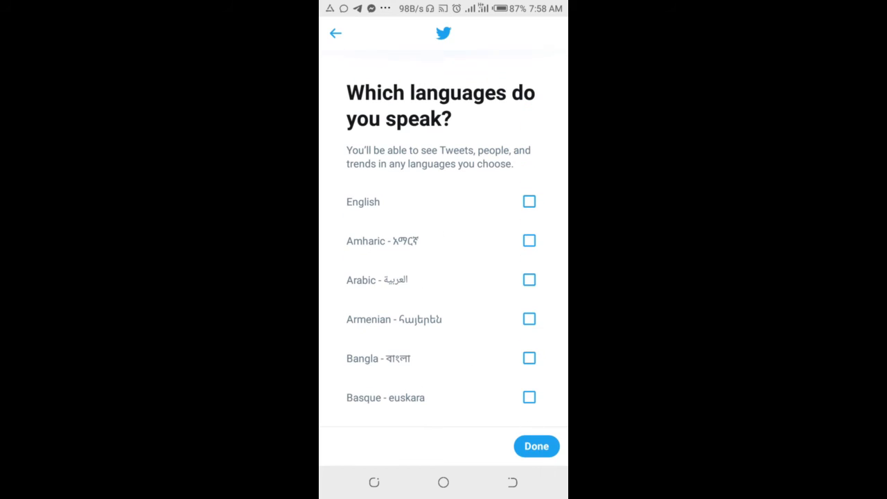
pyautogui.click(529, 201)
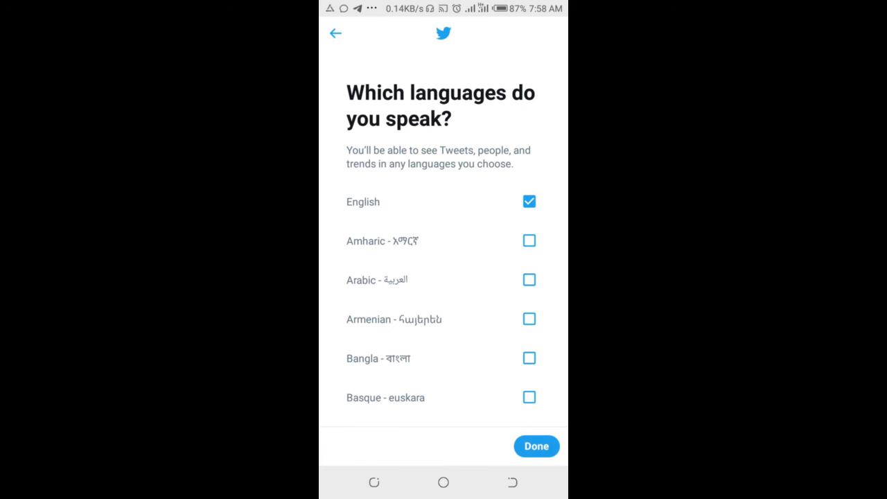